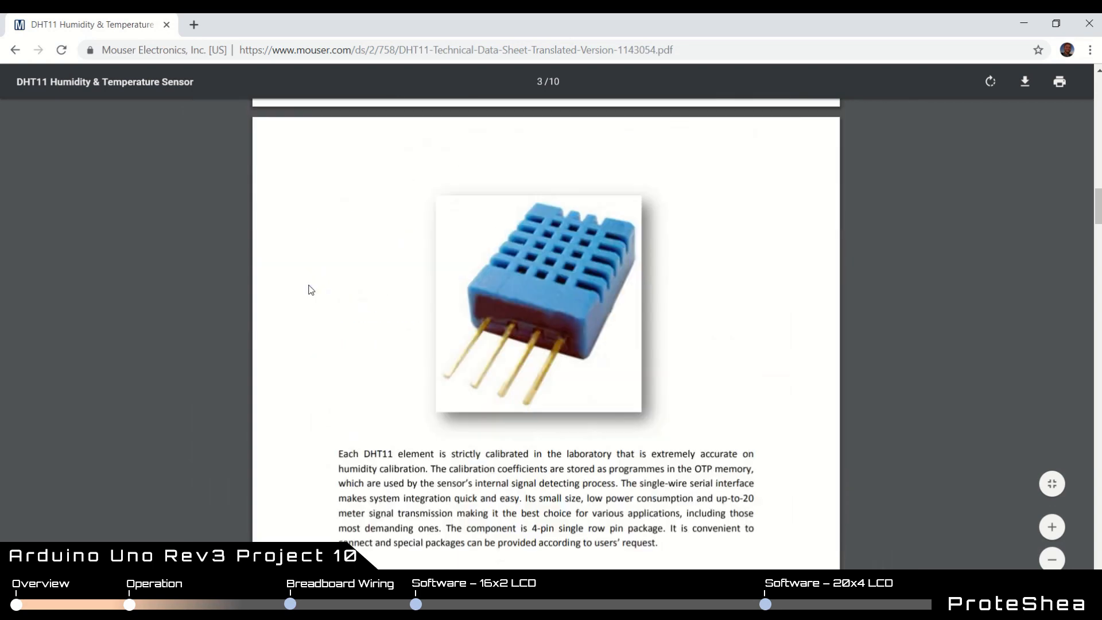
- Scroll the DHT11 datasheet down to Figure 3, the MCU start-signal timing diagram on page 6
{"action": "scroll", "scroll_direction": "down", "scroll_amount": 3}
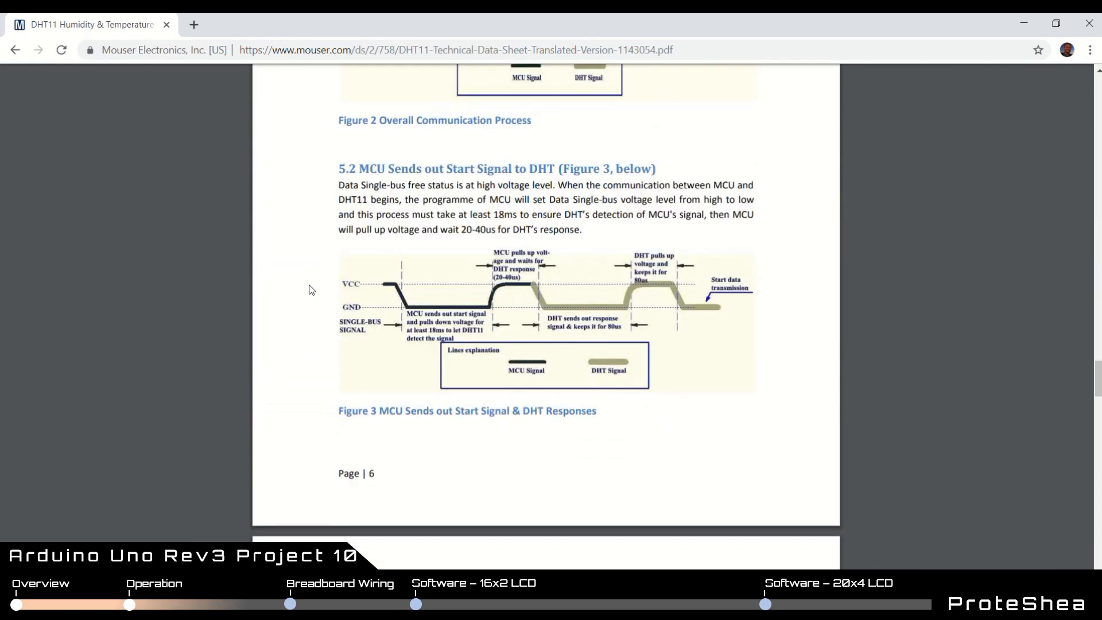
{"action": "mouse_move", "coordinate": [424, 345]}
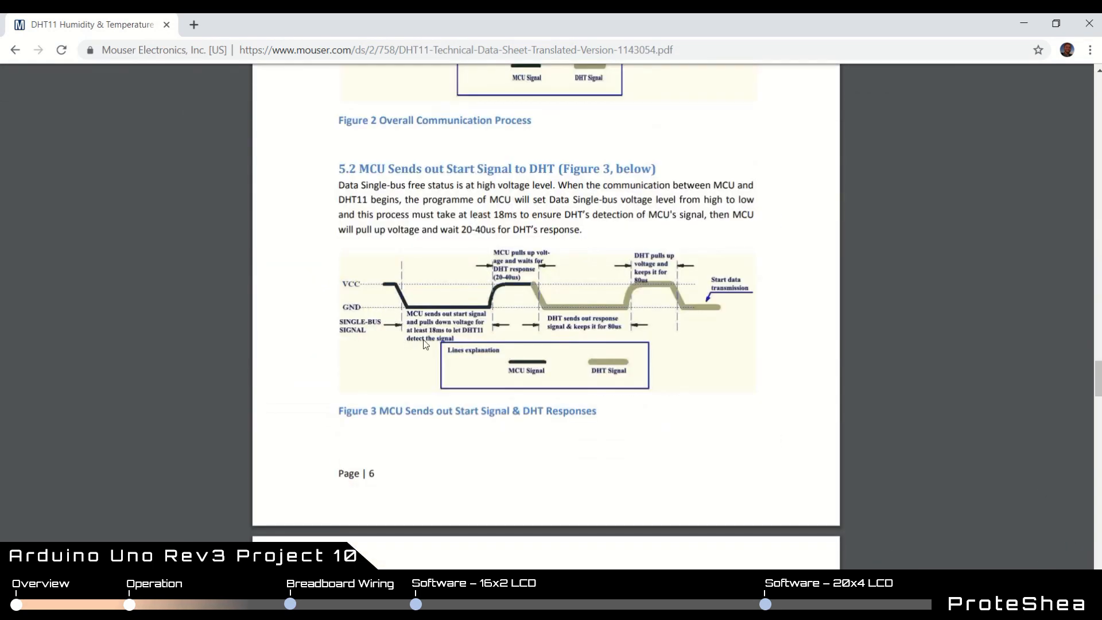
{"action": "mouse_move", "coordinate": [464, 342]}
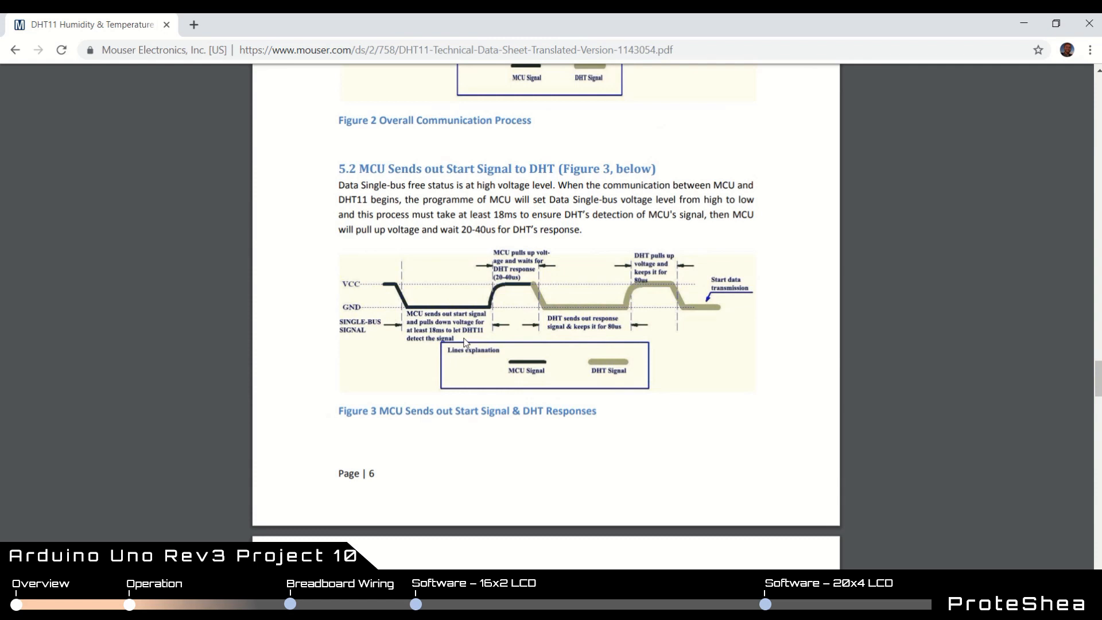
{"action": "mouse_move", "coordinate": [514, 336]}
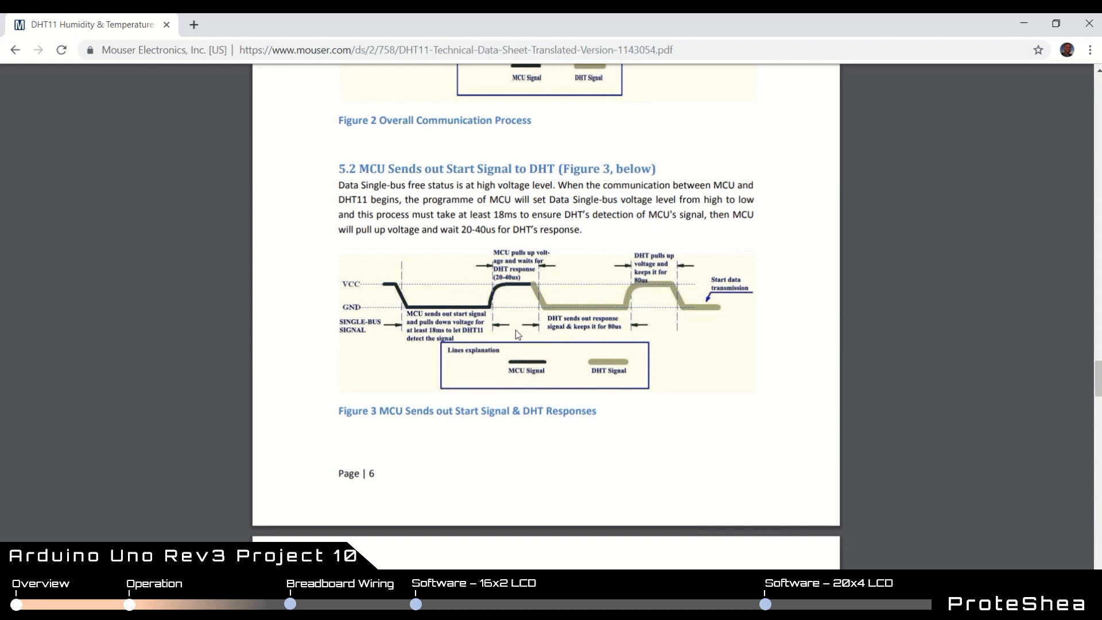
{"action": "mouse_move", "coordinate": [588, 339]}
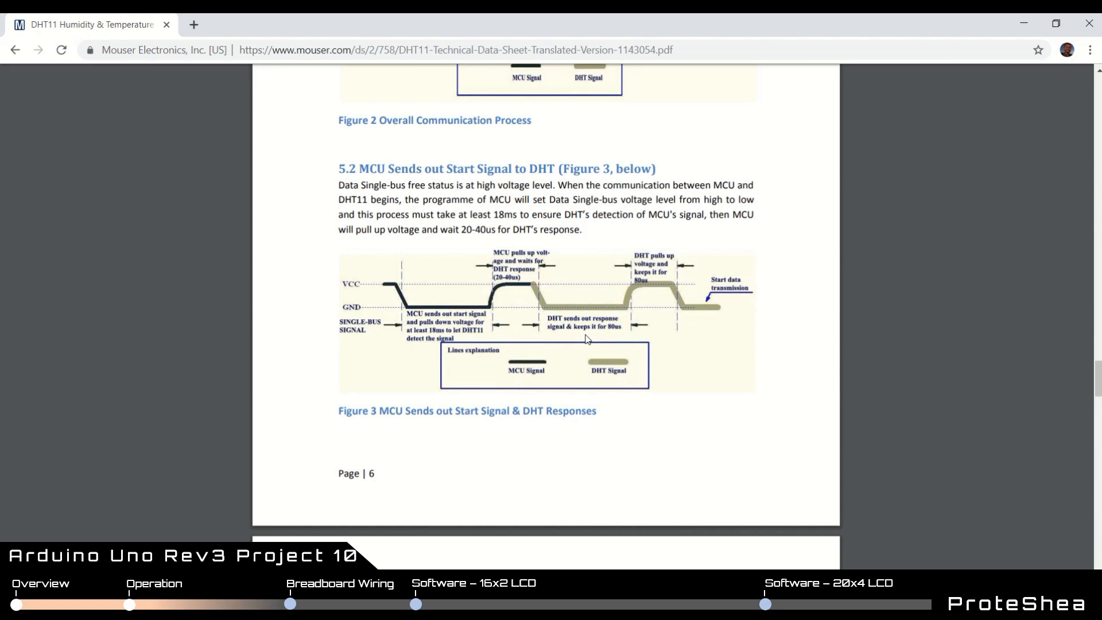
{"action": "mouse_move", "coordinate": [635, 339]}
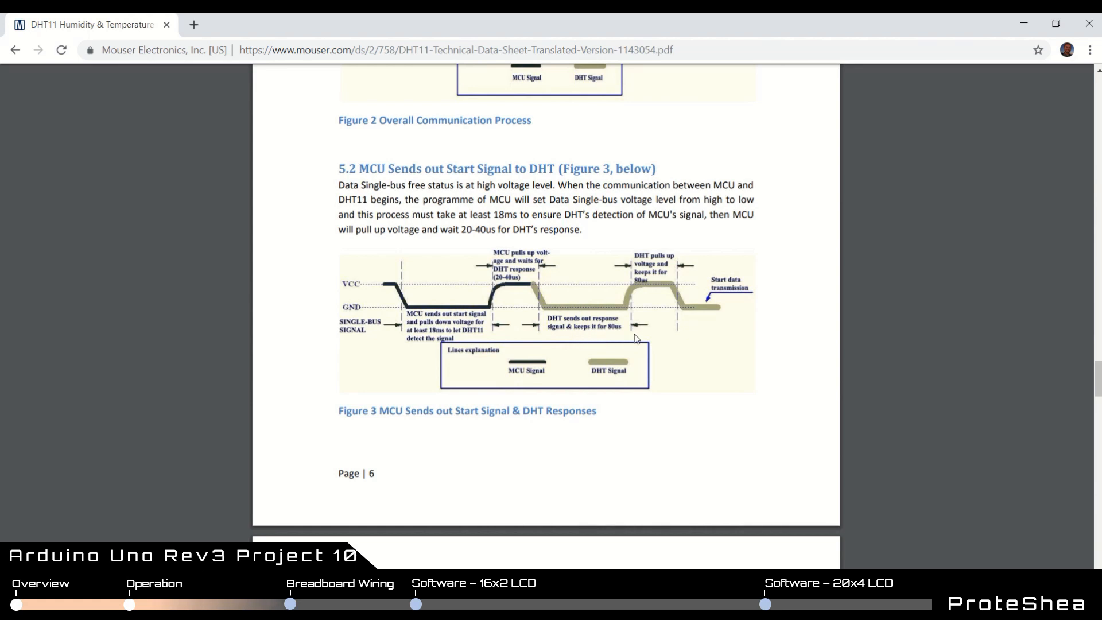
{"action": "mouse_move", "coordinate": [654, 339]}
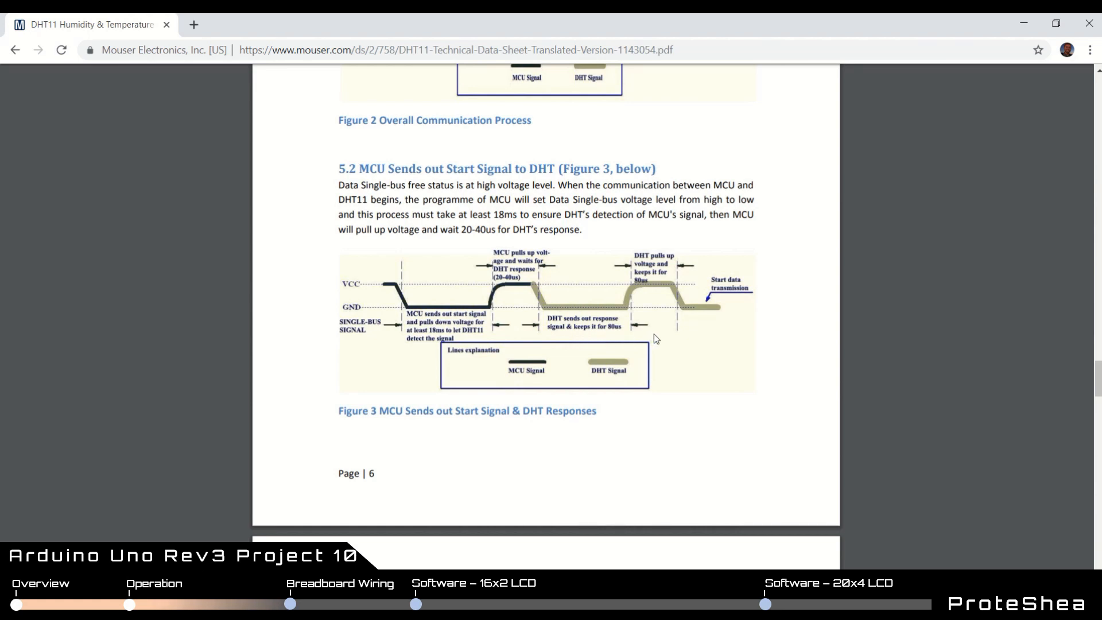
{"action": "mouse_move", "coordinate": [698, 325]}
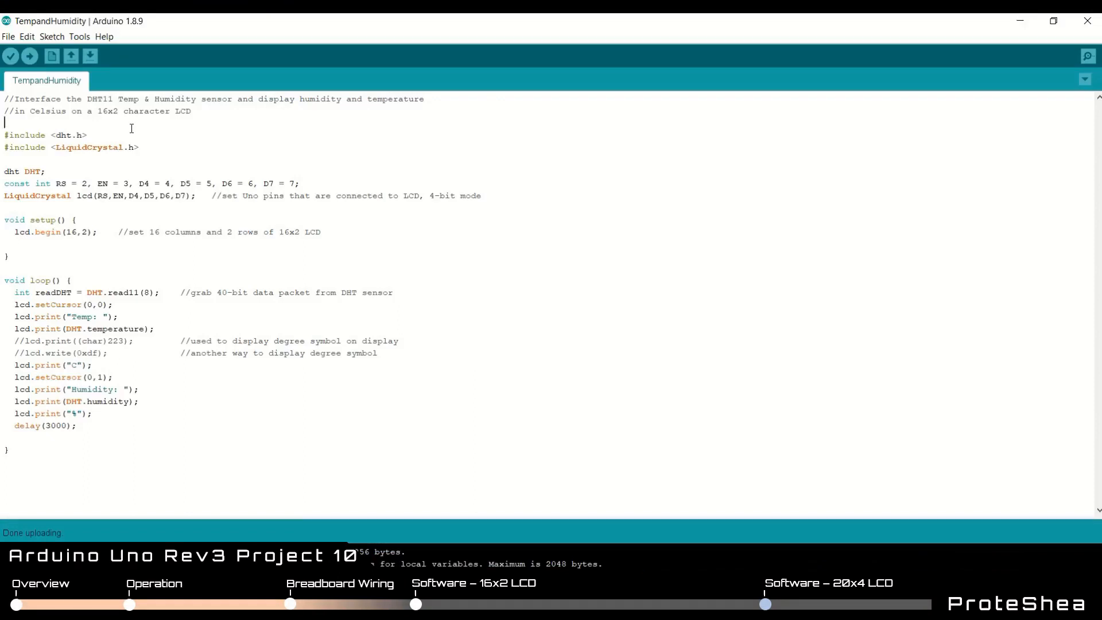
{"action": "double_click", "coordinate": [26, 135]}
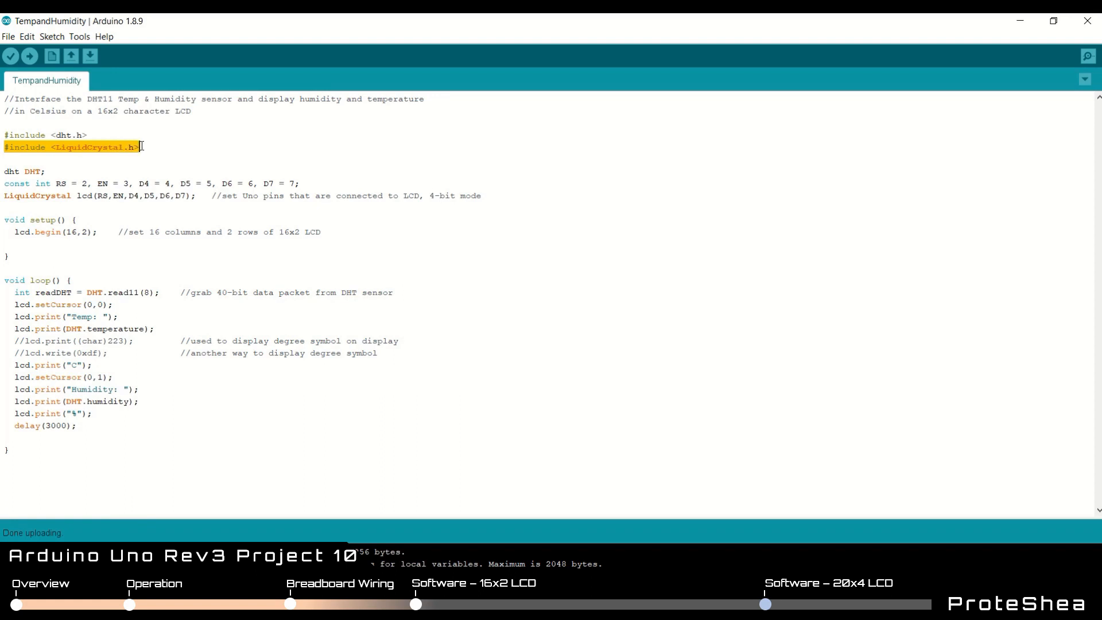
{"action": "mouse_move", "coordinate": [196, 140]}
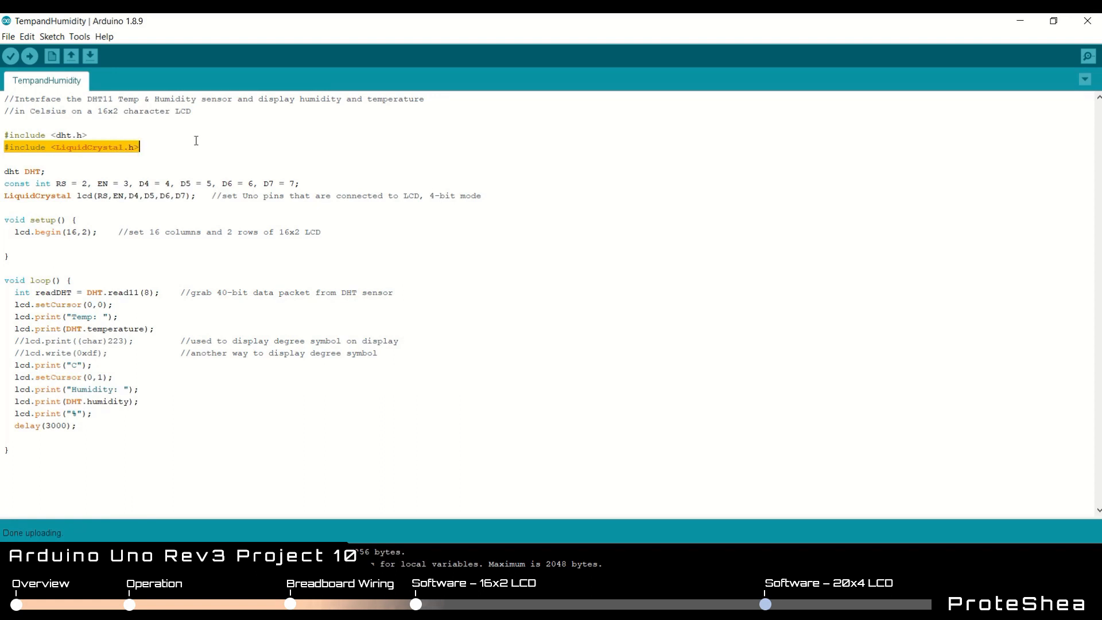
{"action": "left_click", "coordinate": [6, 171]}
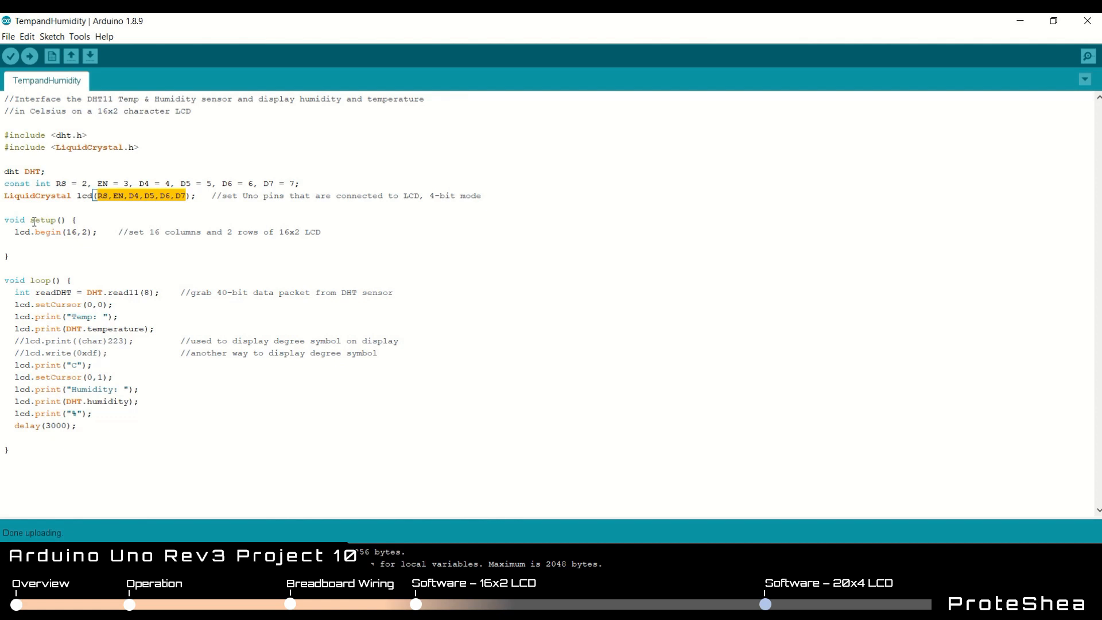
{"action": "double_click", "coordinate": [38, 232]}
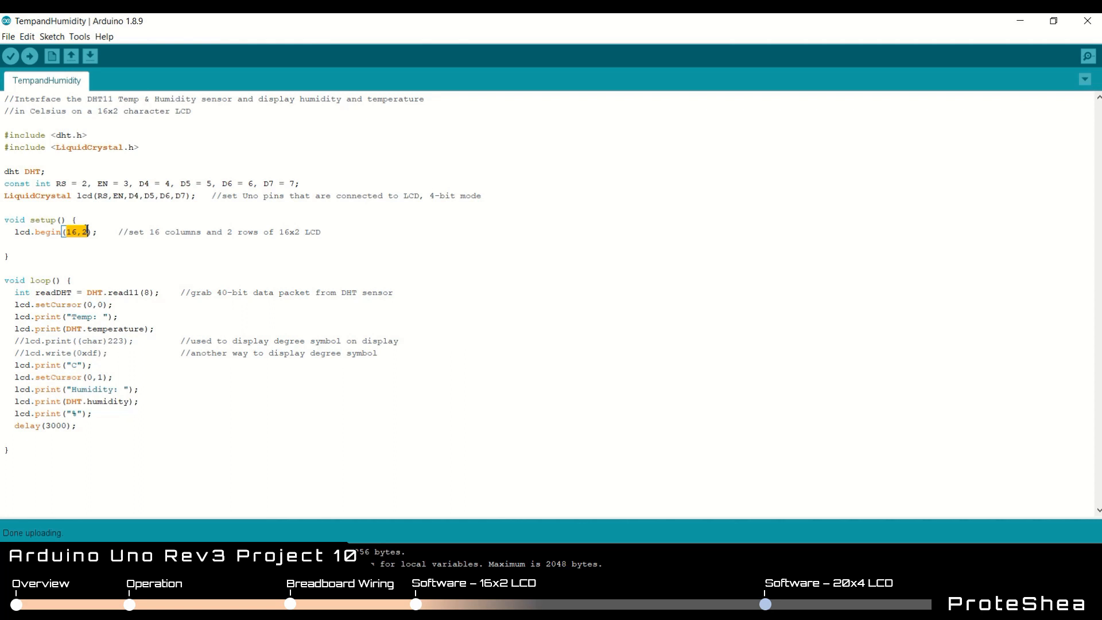
{"action": "left_click", "coordinate": [99, 231]}
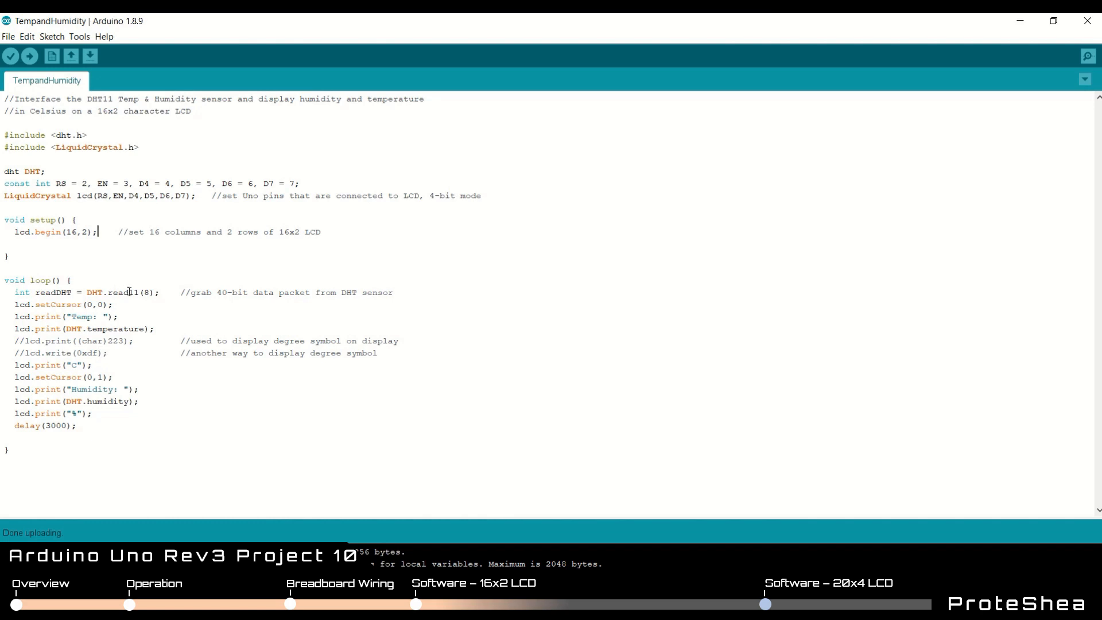
{"action": "left_click", "coordinate": [131, 293]}
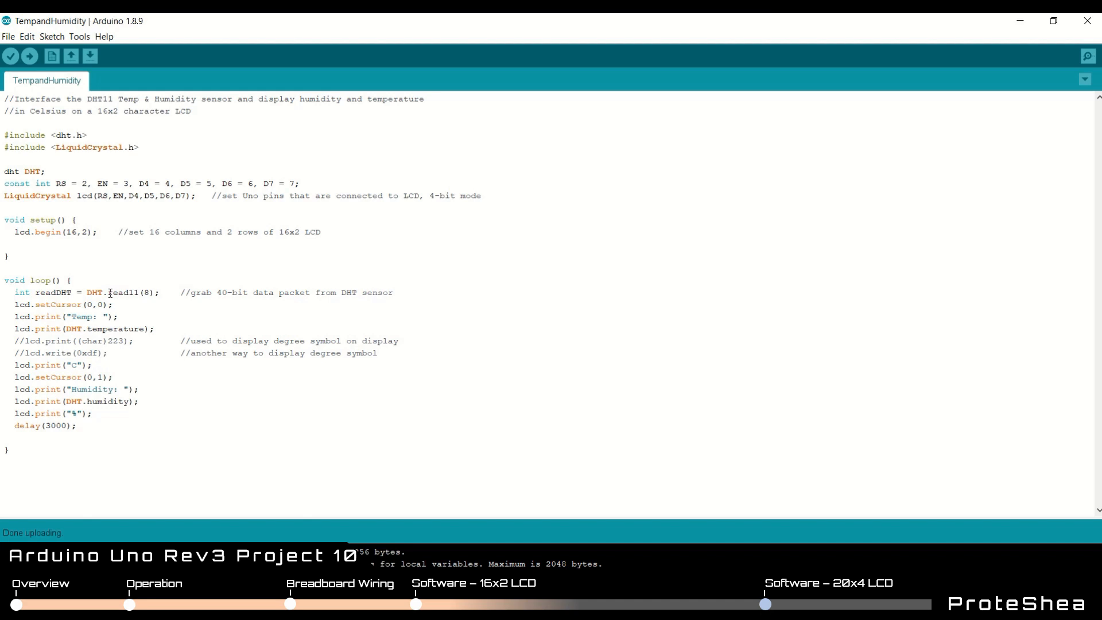
{"action": "double_click", "coordinate": [121, 293]}
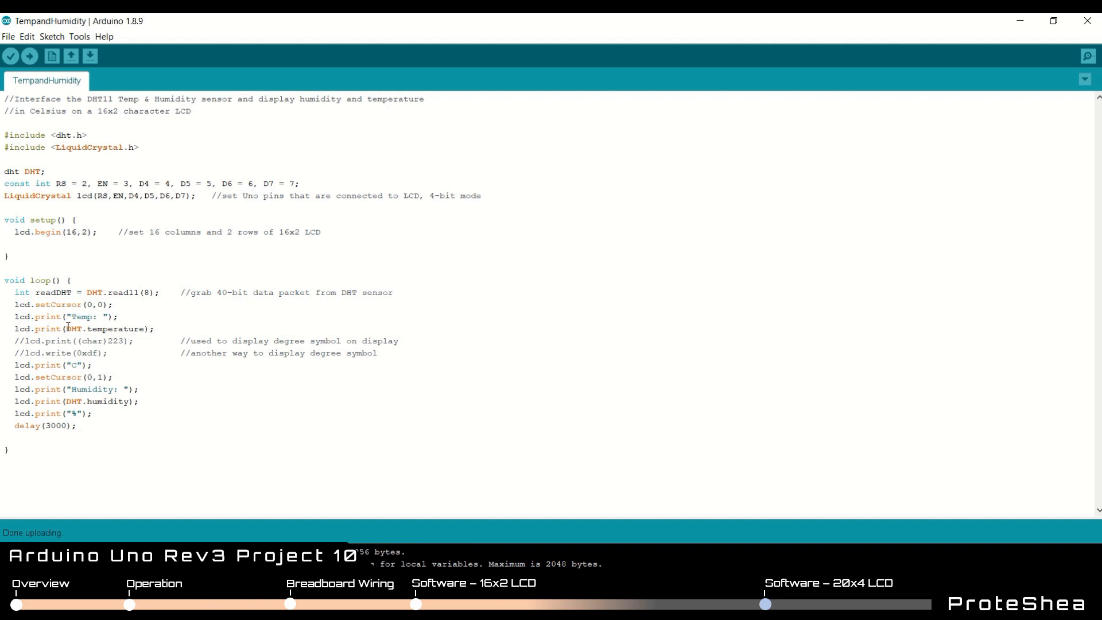
{"action": "double_click", "coordinate": [102, 328]}
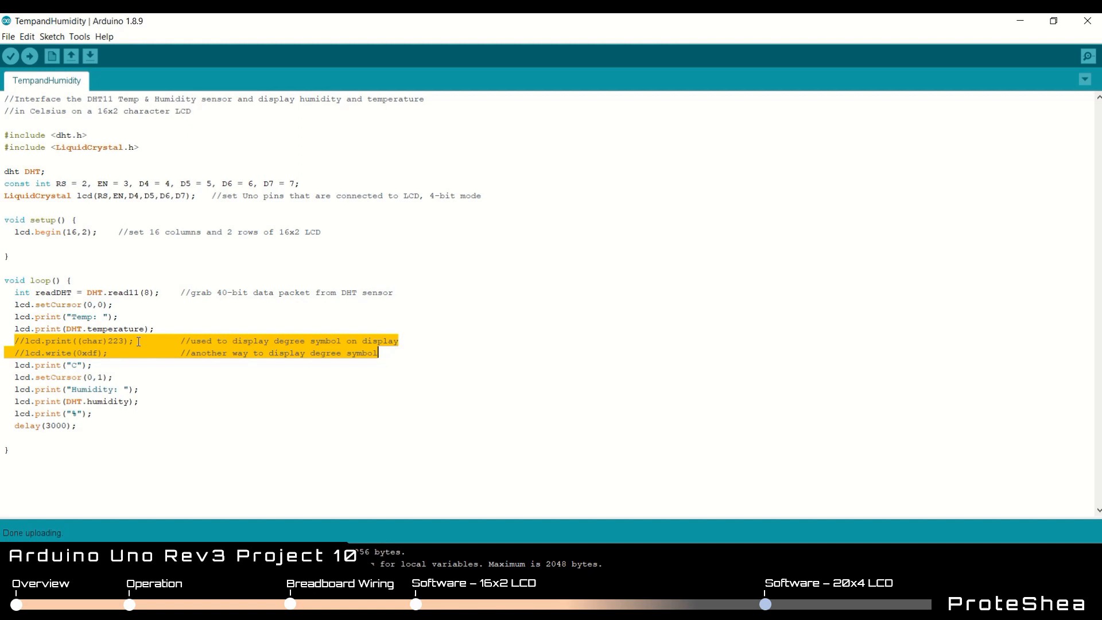
{"action": "left_click", "coordinate": [53, 365]}
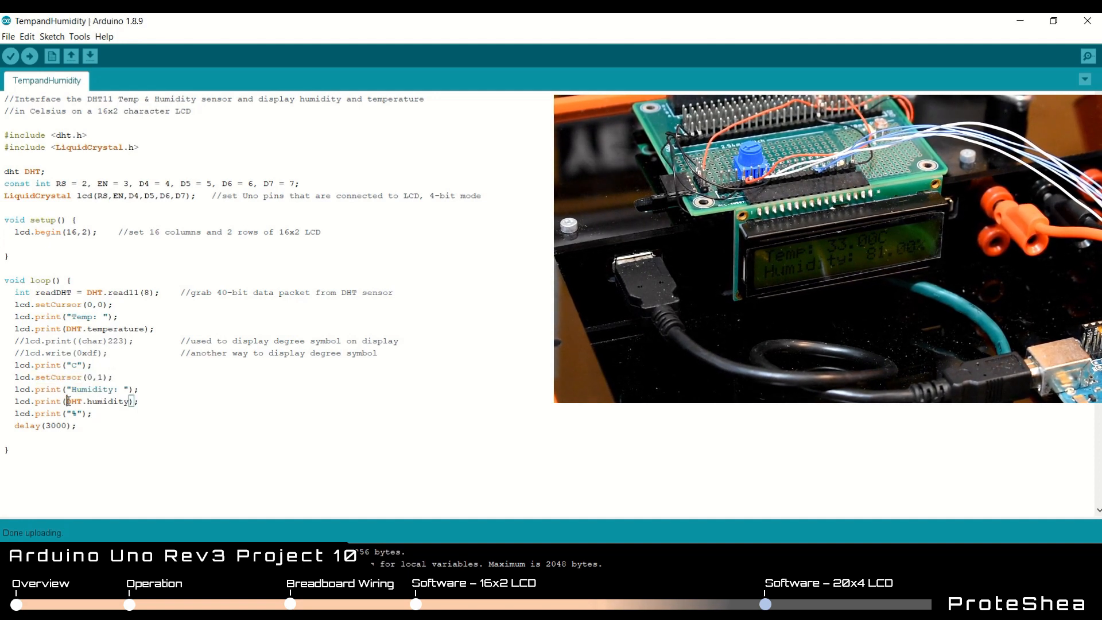
{"action": "double_click", "coordinate": [98, 401]}
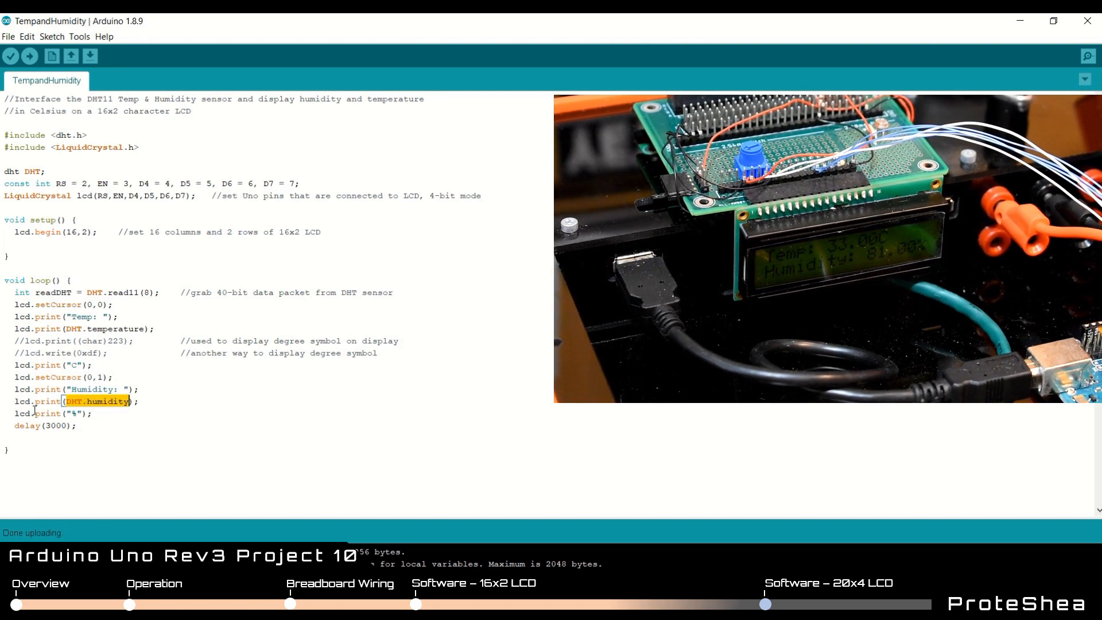
{"action": "left_click", "coordinate": [73, 413]}
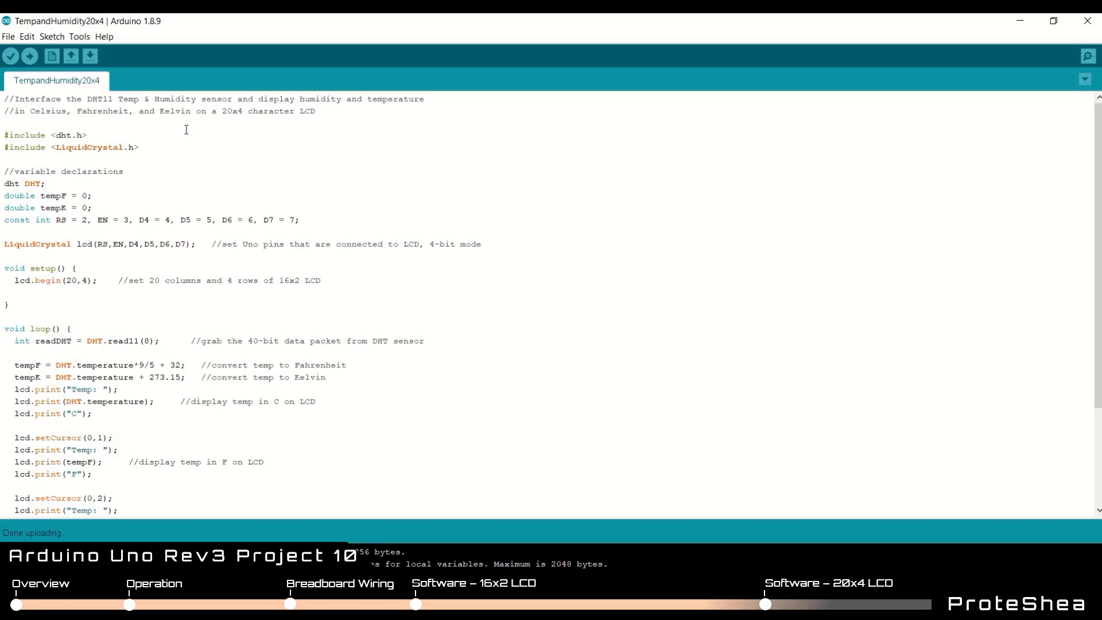
{"action": "mouse_move", "coordinate": [113, 134]}
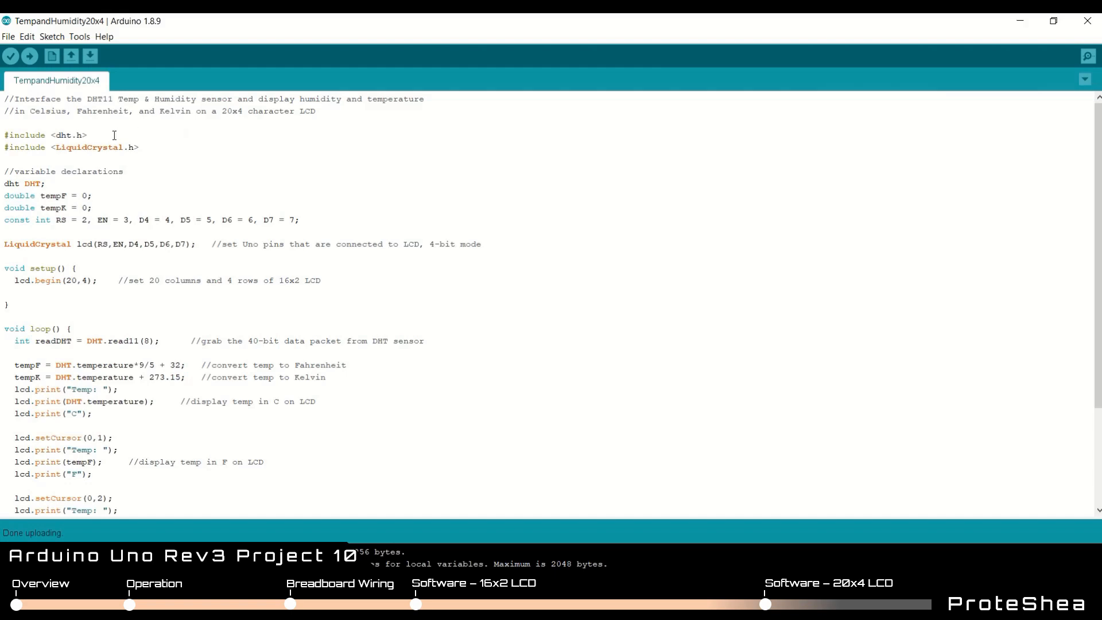
{"action": "mouse_move", "coordinate": [55, 162]}
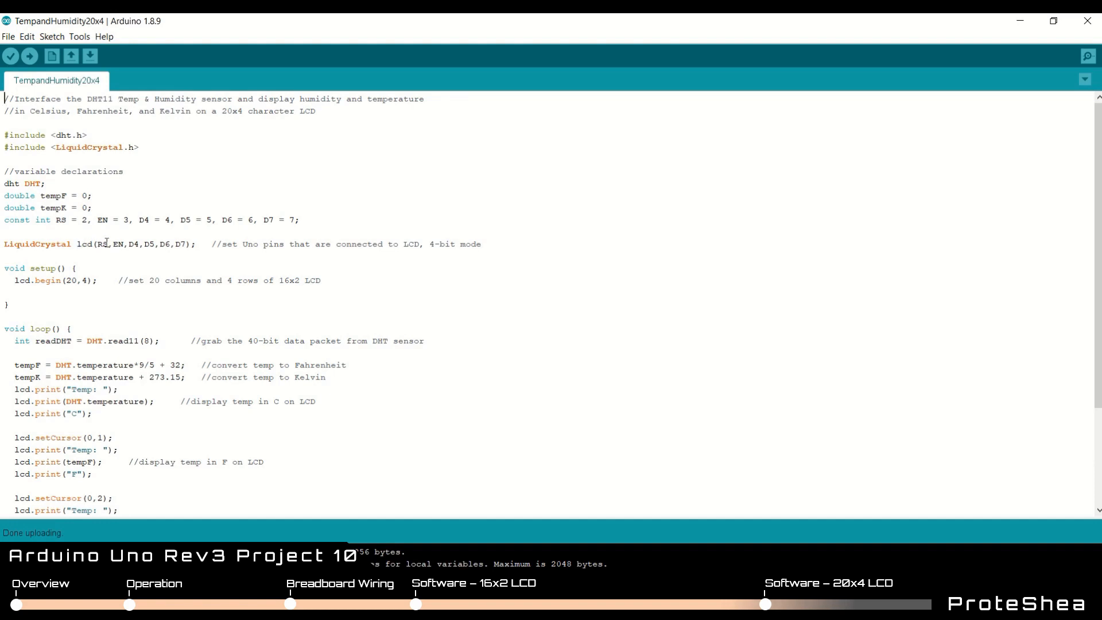
{"action": "mouse_move", "coordinate": [19, 276]}
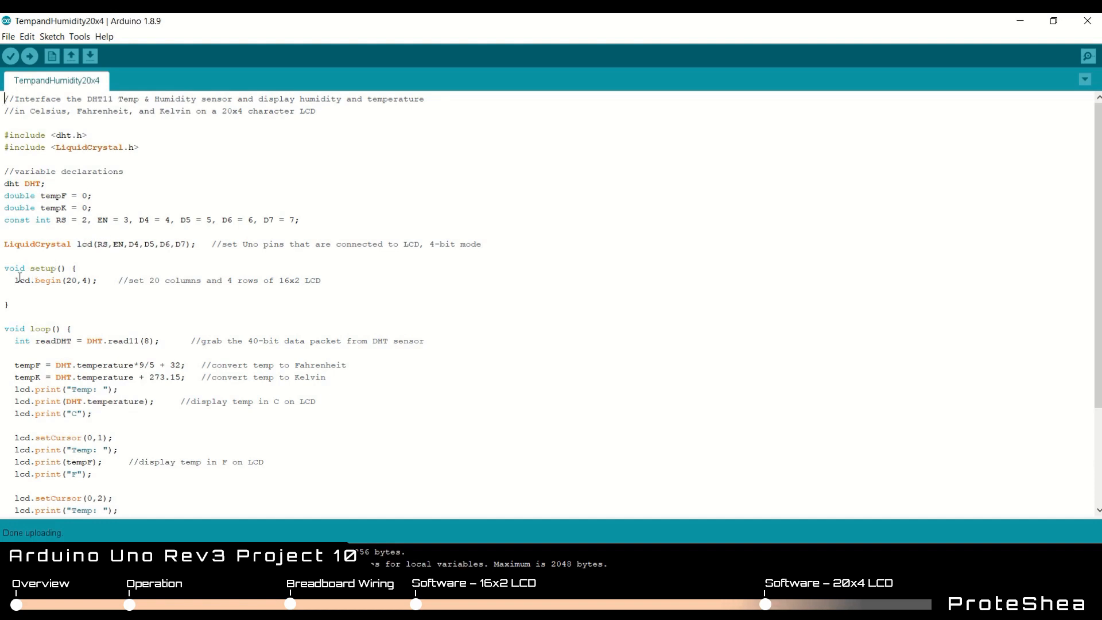
- Highlight lcd.begin(20,4) and the tempK declaration in the TempandHumidity20x4 sketch
{"action": "double_click", "coordinate": [70, 280]}
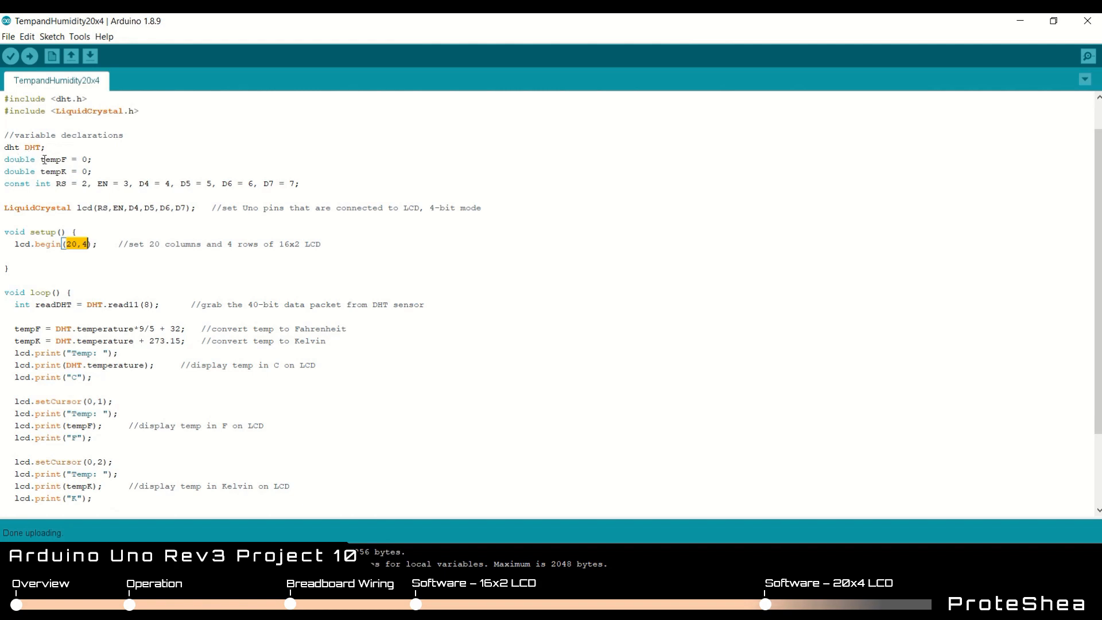
{"action": "double_click", "coordinate": [53, 159]}
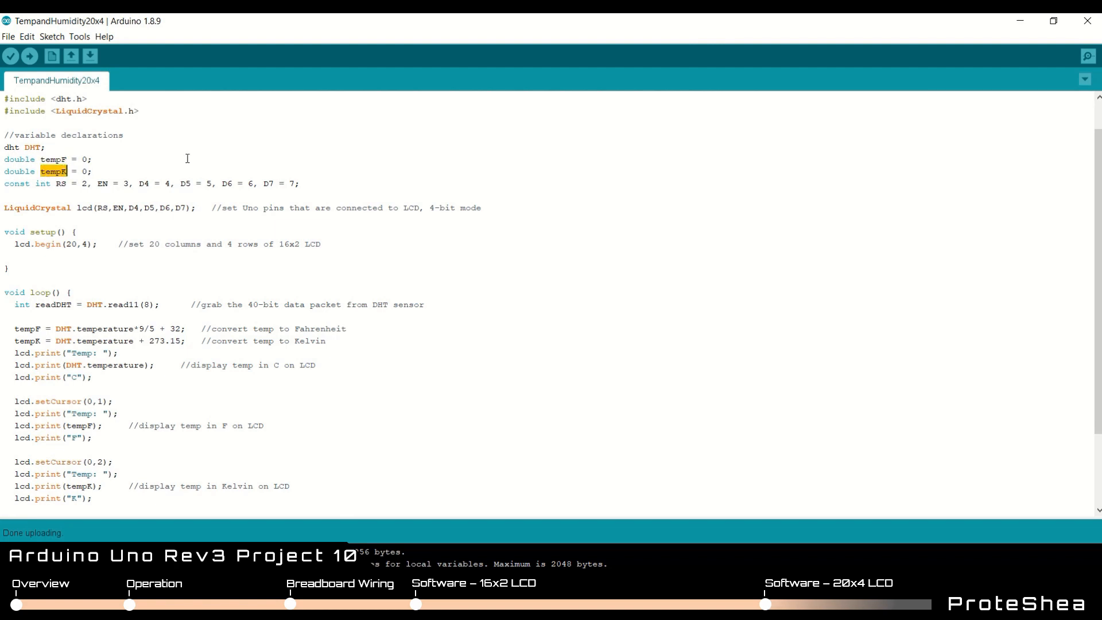
{"action": "scroll", "scroll_direction": "down", "scroll_amount": 3}
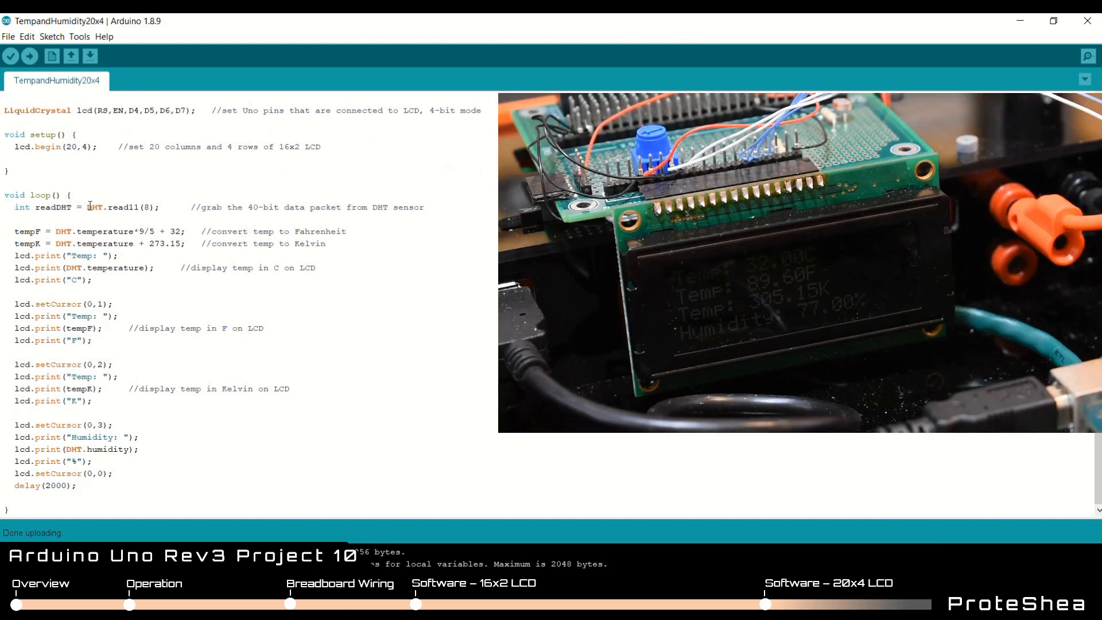
{"action": "double_click", "coordinate": [119, 207]}
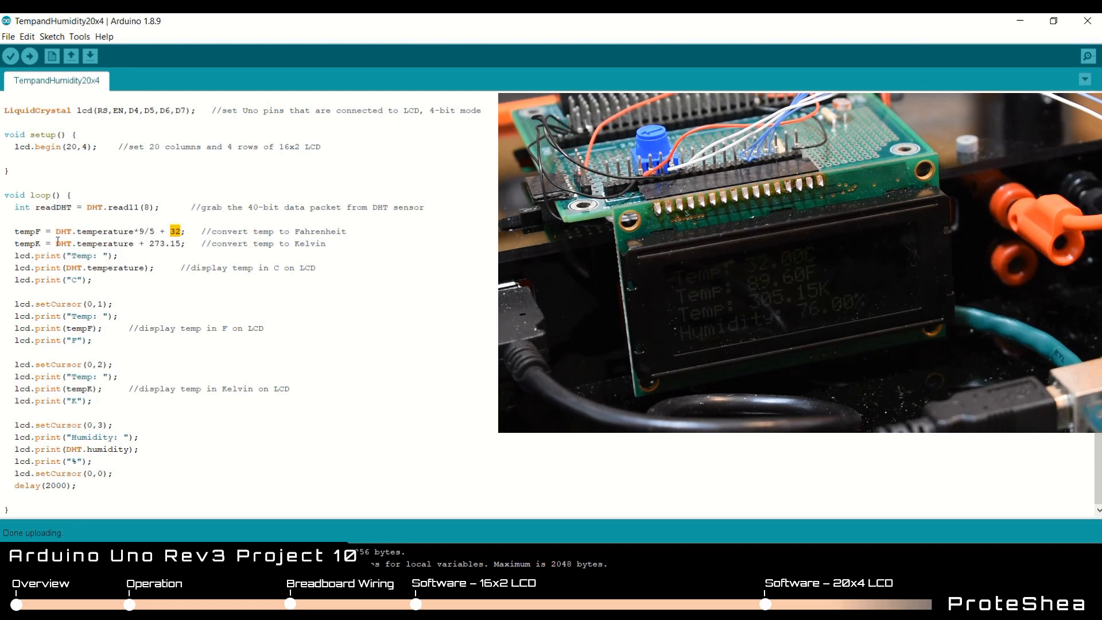
{"action": "left_click", "coordinate": [60, 243]}
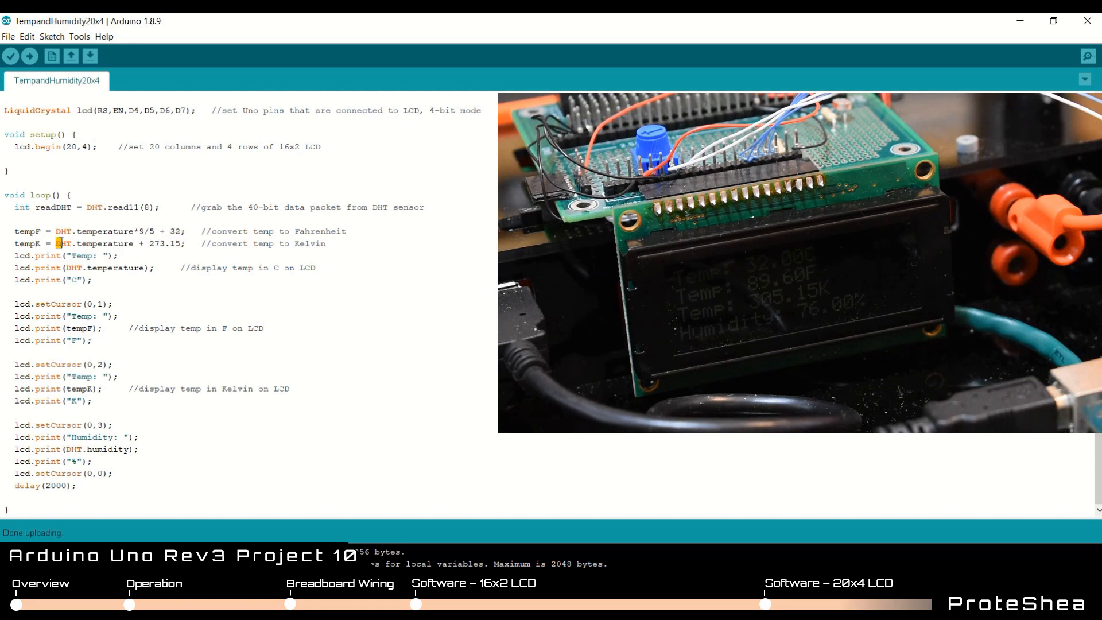
{"action": "double_click", "coordinate": [99, 243]}
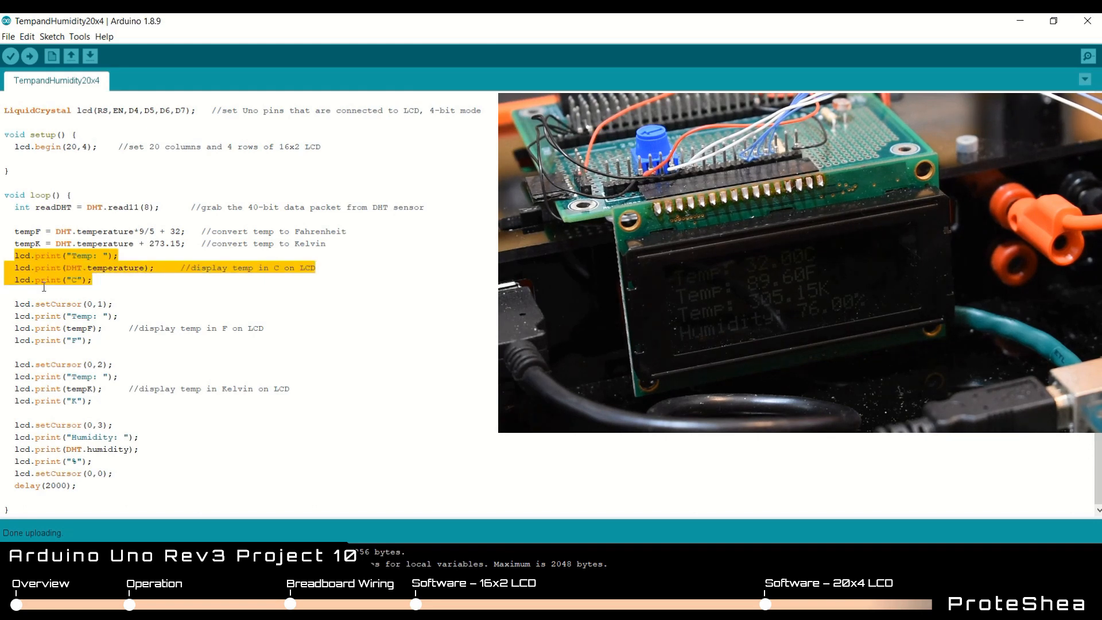
{"action": "left_click", "coordinate": [13, 304]}
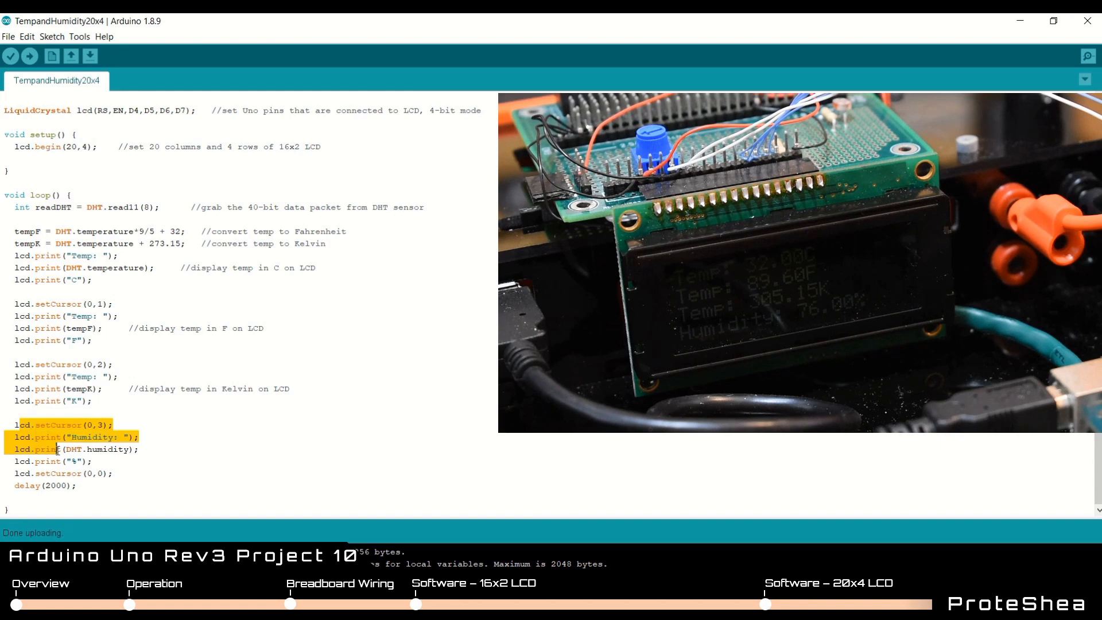
{"action": "left_click", "coordinate": [167, 411]}
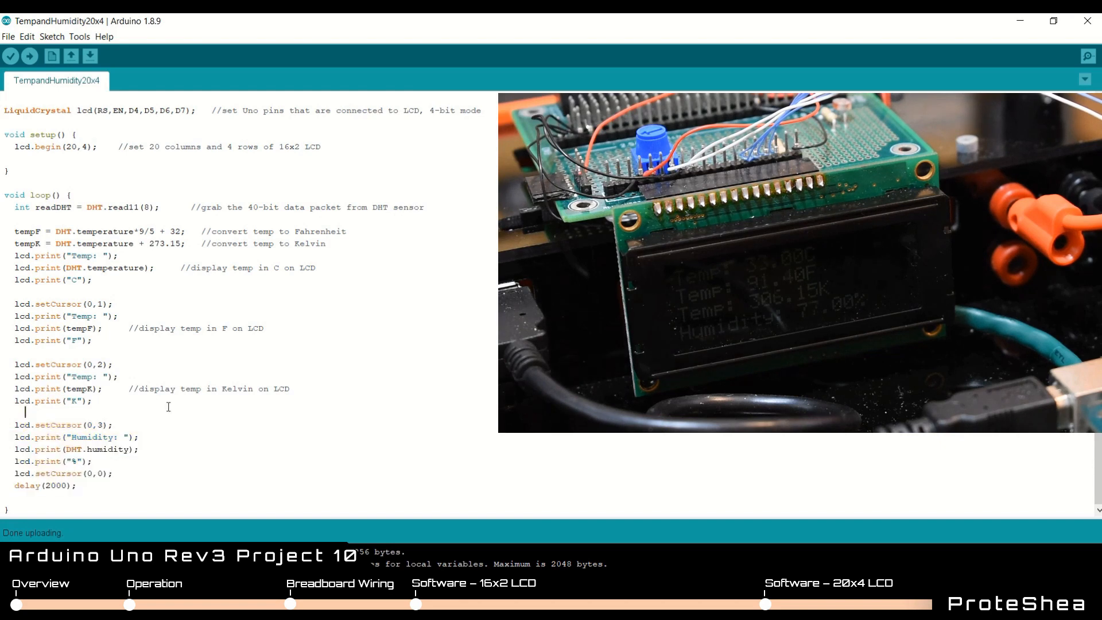